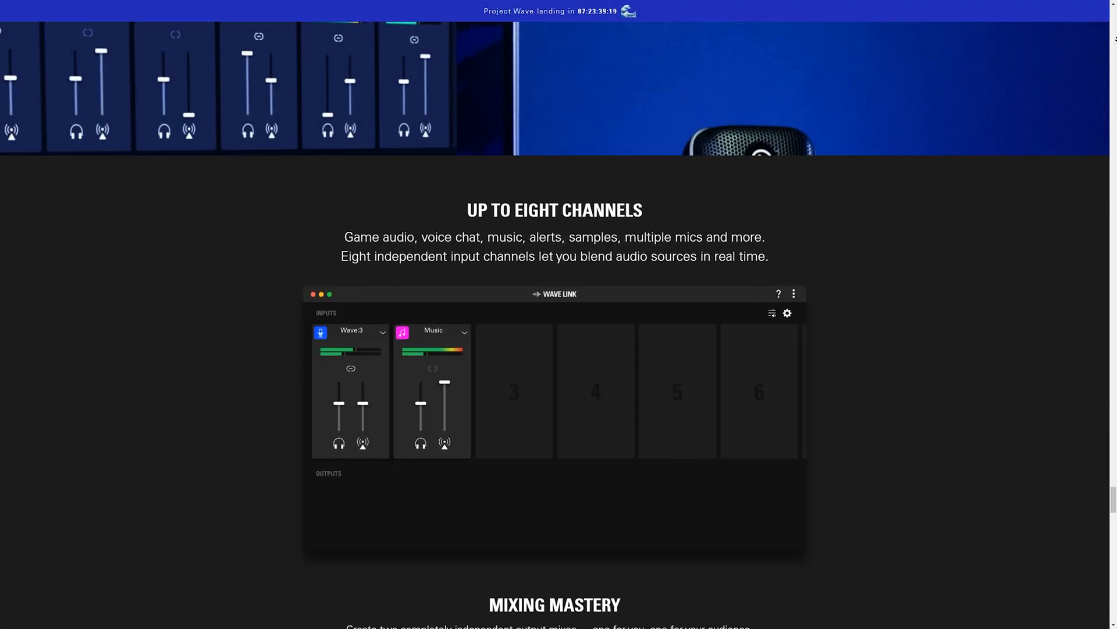
Step: Assign the Game Capture device as the System channel's audio source
{"action": "scroll", "scroll_direction": "down", "scroll_amount": 3}
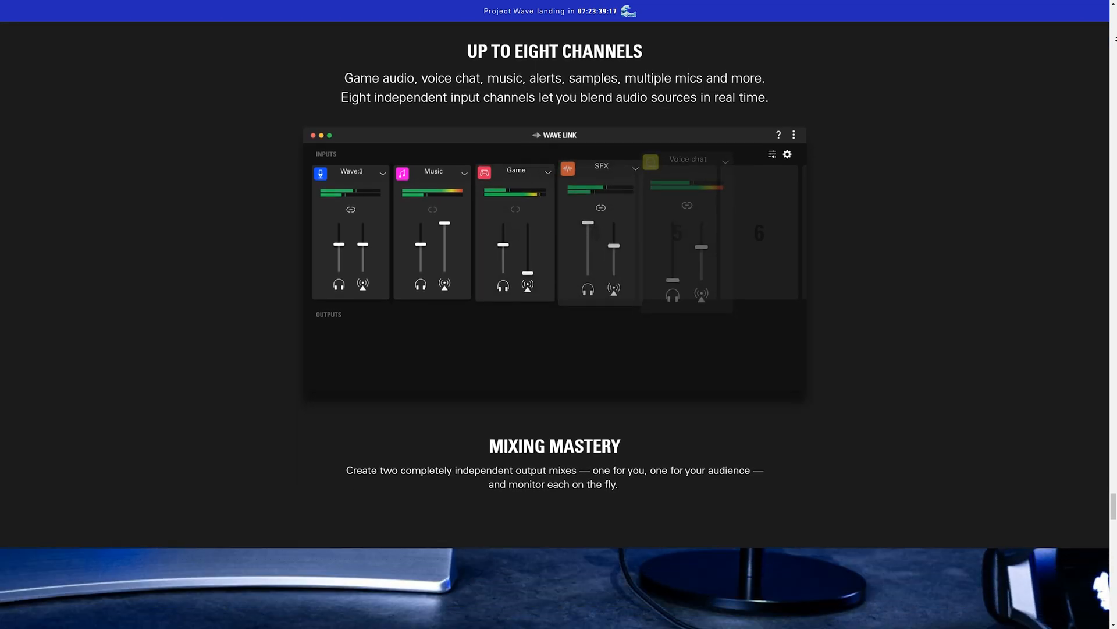
{"action": "scroll", "scroll_direction": "down", "scroll_amount": 3}
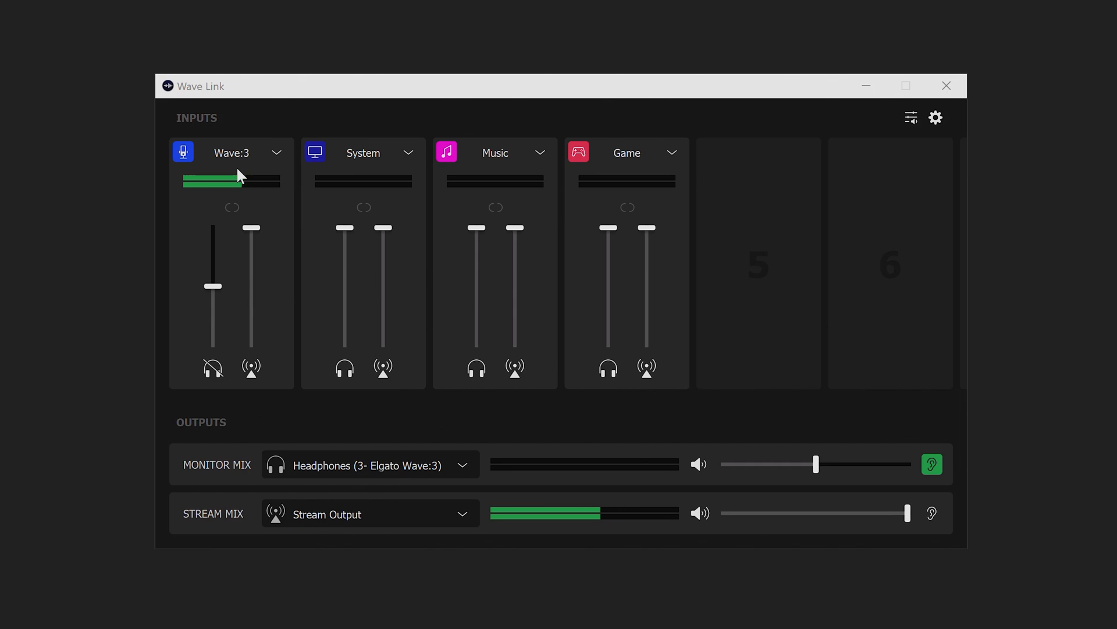
{"action": "mouse_move", "coordinate": [418, 171]}
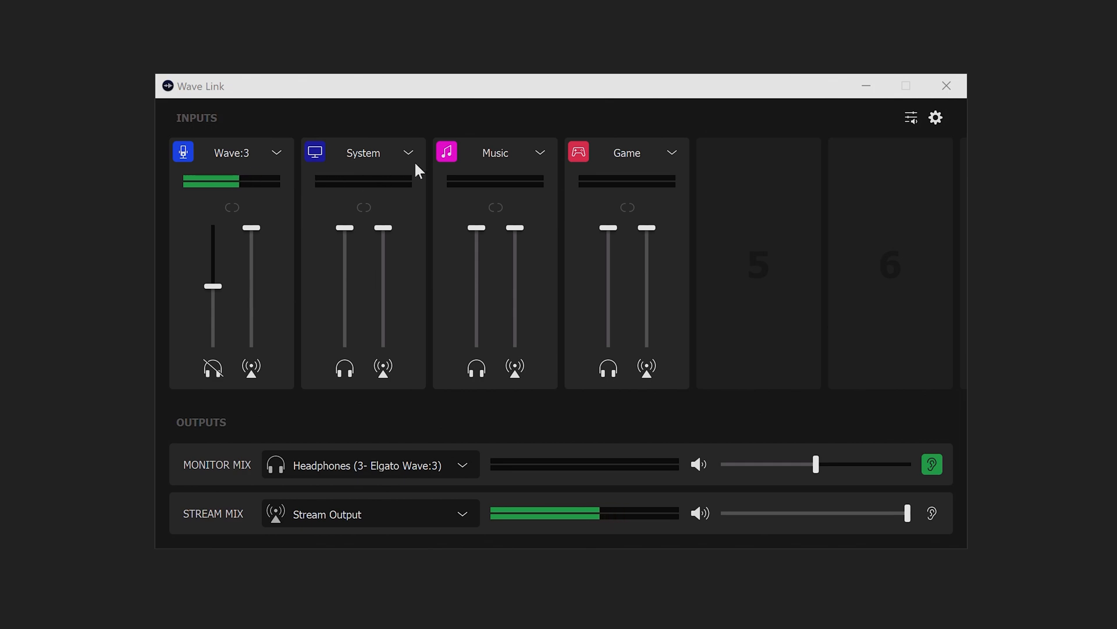
{"action": "left_click", "coordinate": [409, 152]}
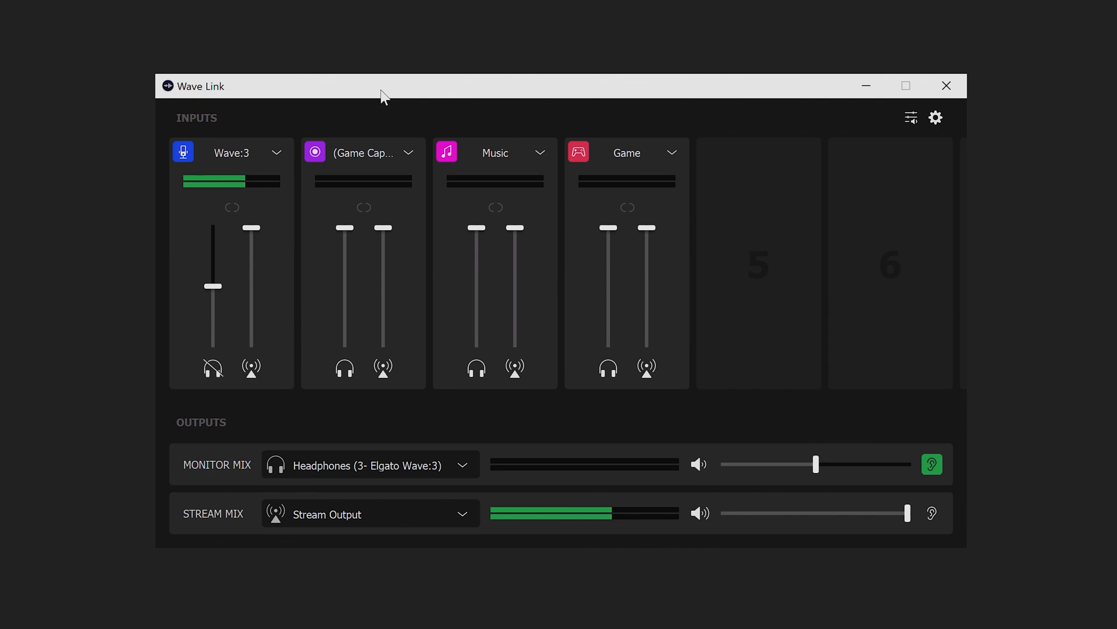
{"action": "mouse_move", "coordinate": [541, 154]}
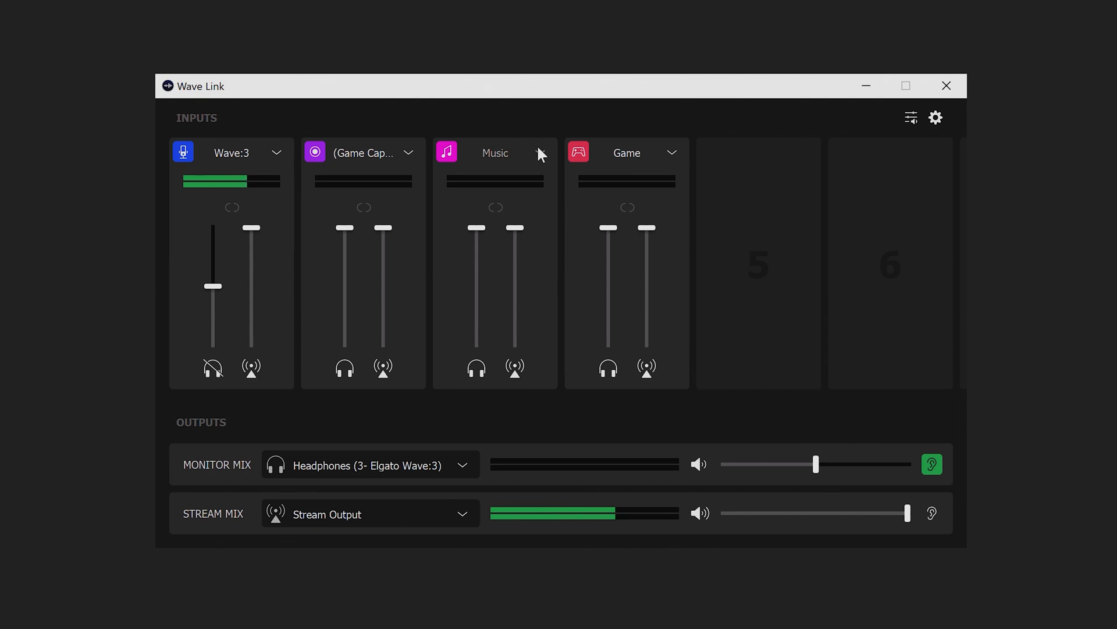
{"action": "mouse_move", "coordinate": [540, 154]}
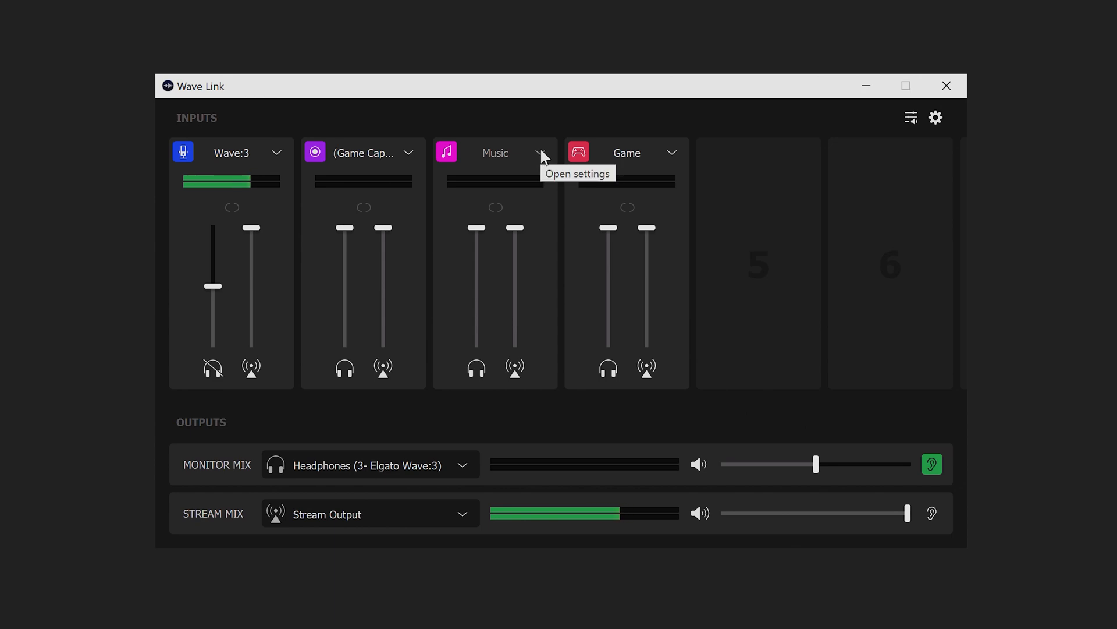
Step: Set the Music channel's audio input to the Voice Chat source
{"action": "left_click", "coordinate": [758, 261]}
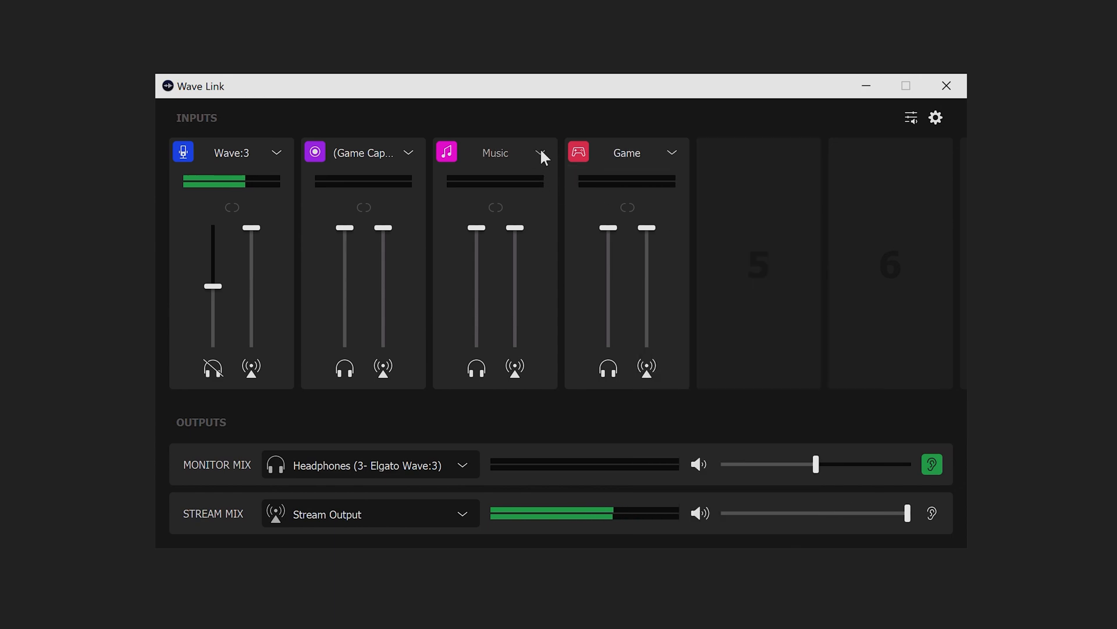
{"action": "left_click", "coordinate": [540, 153]}
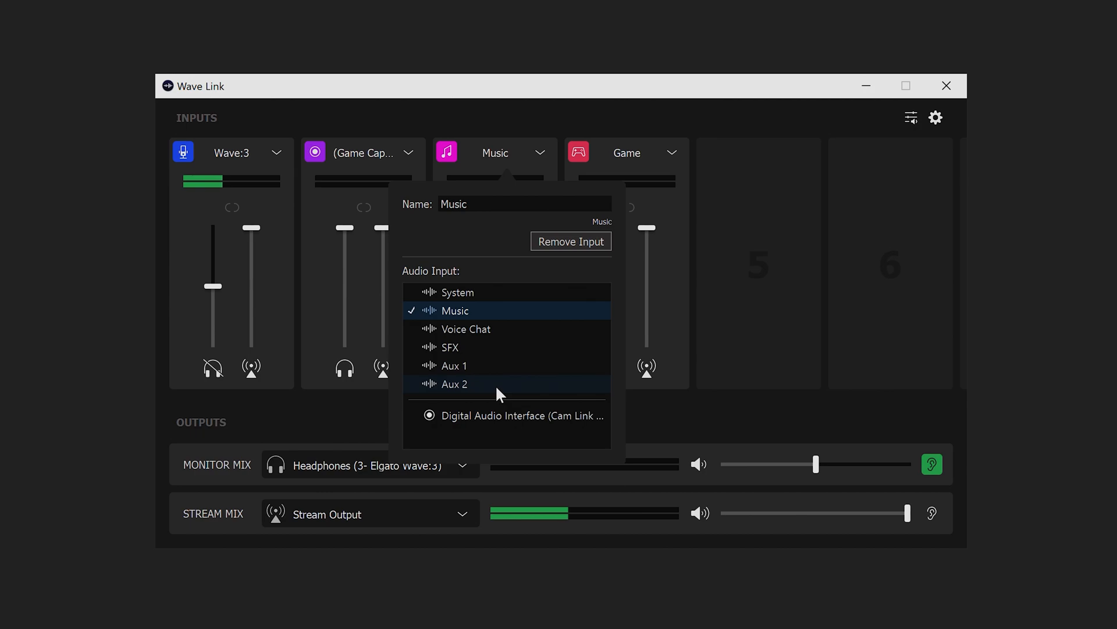
{"action": "mouse_move", "coordinate": [476, 339]}
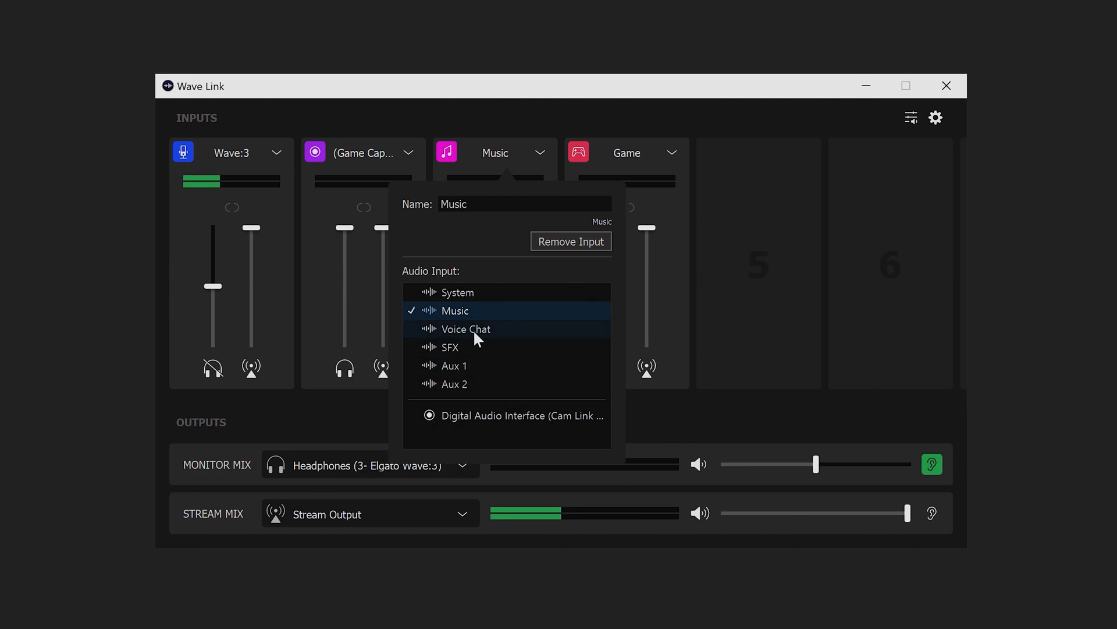
{"action": "left_click", "coordinate": [465, 328]}
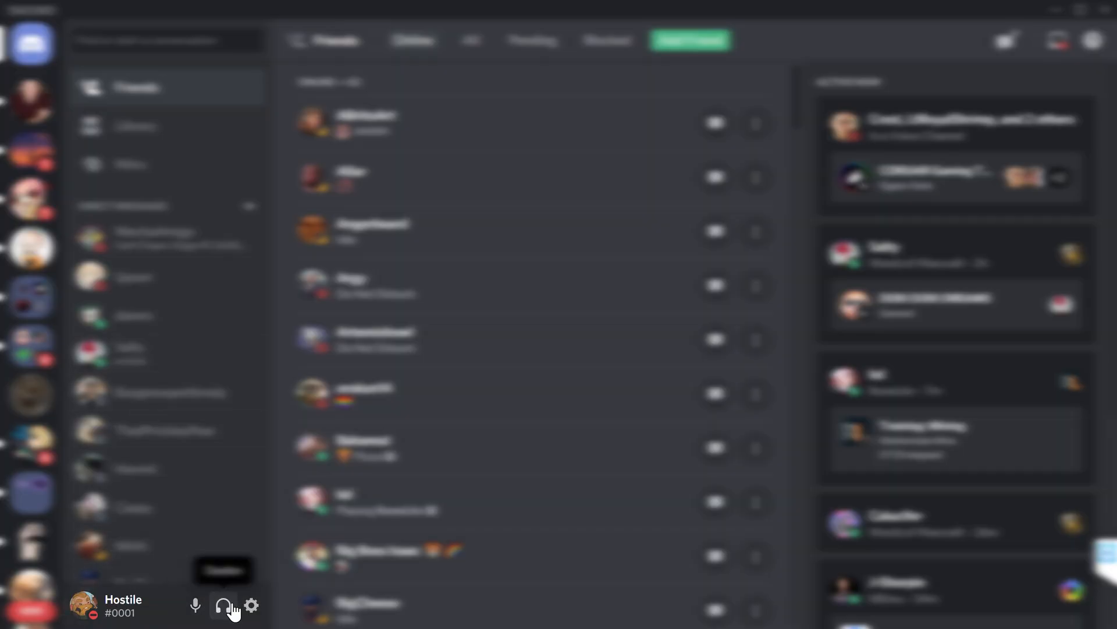
Step: Show Discord's Voice & Video output device list with the Wave Link outputs
{"action": "left_click", "coordinate": [250, 606]}
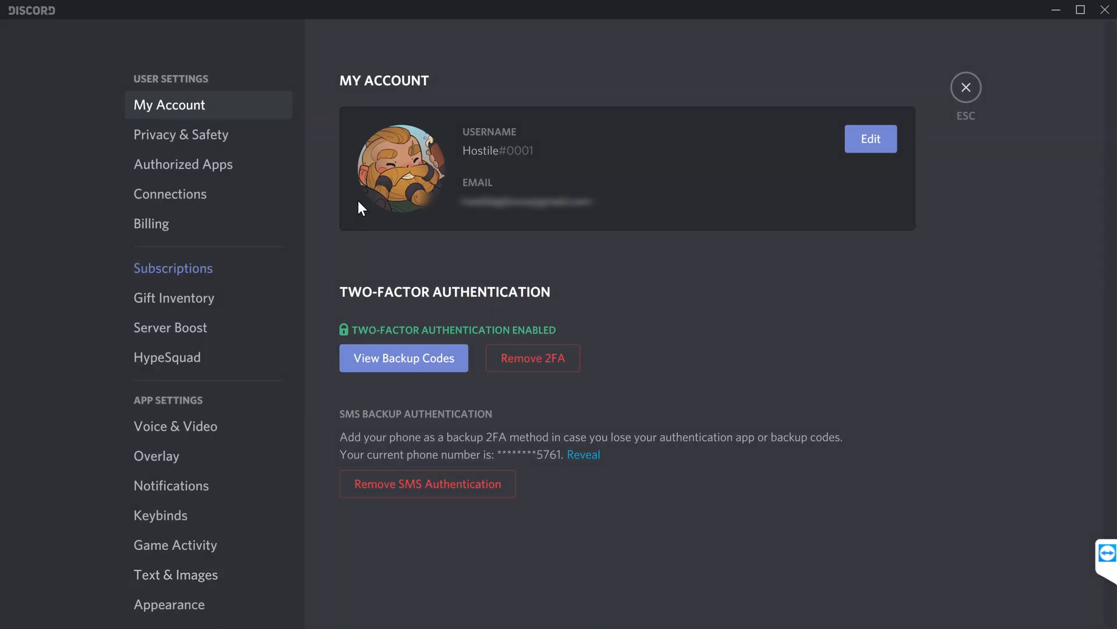
{"action": "left_click", "coordinate": [176, 426]}
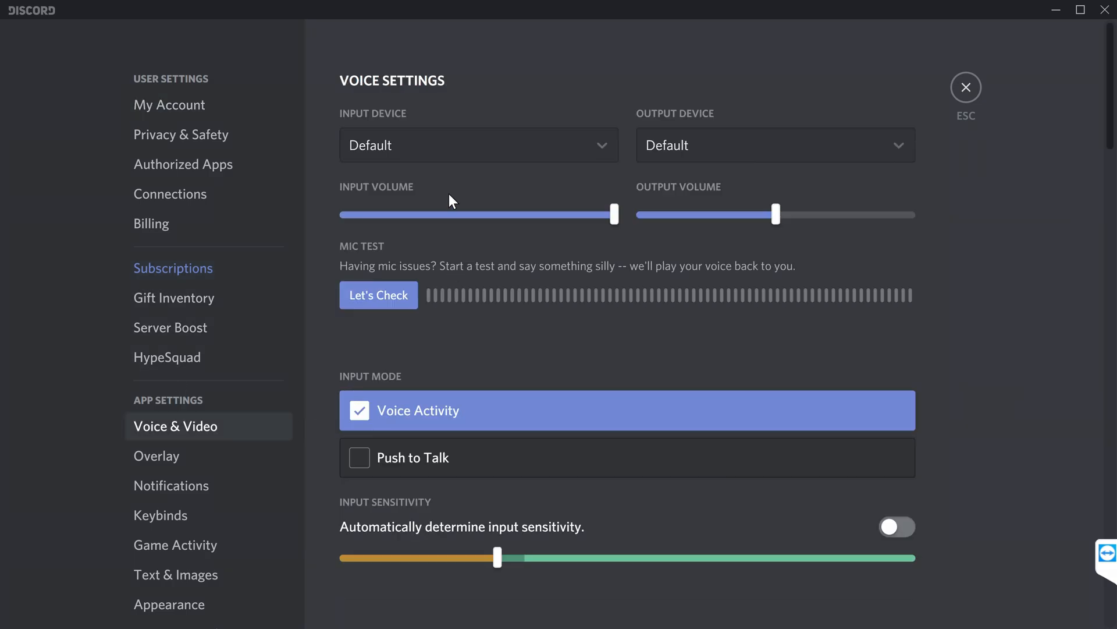
{"action": "left_click", "coordinate": [774, 144]}
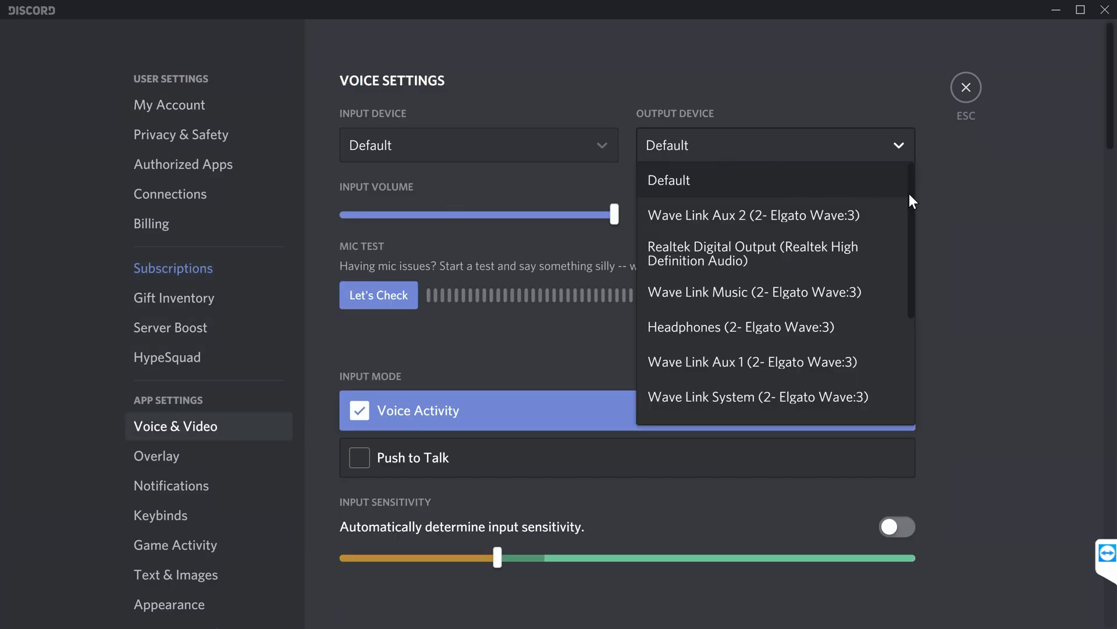
{"action": "scroll", "scroll_direction": "down", "scroll_amount": 3}
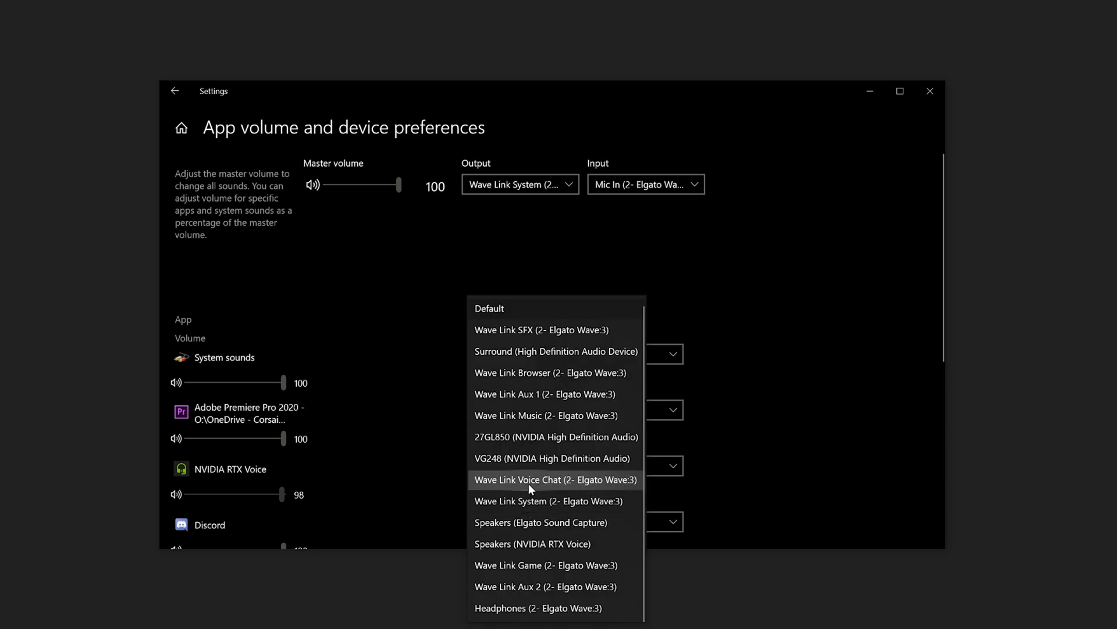
Step: Route Discord's output to Wave Link Voice Chat (2- Elgato Wave:3) in app device preferences
{"action": "left_click", "coordinate": [555, 479]}
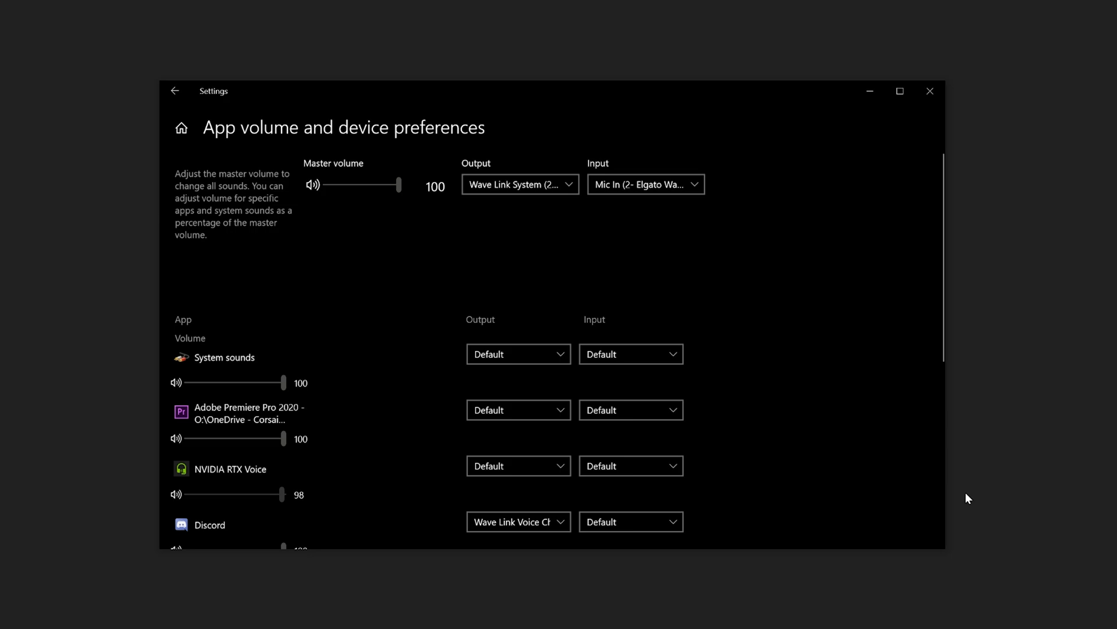
{"action": "mouse_move", "coordinate": [963, 492]}
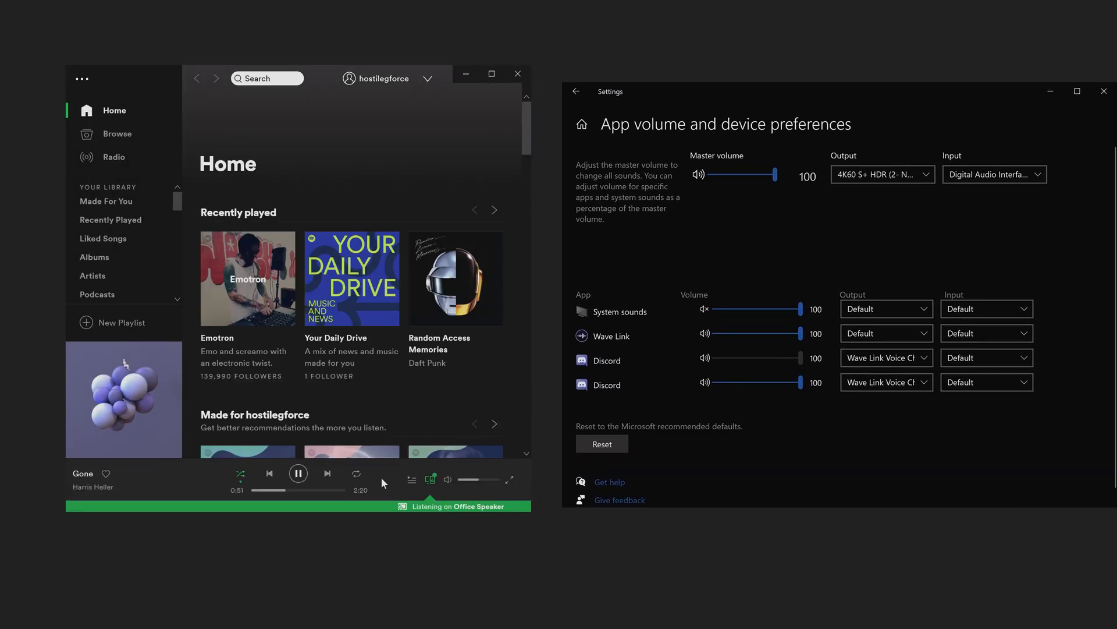
{"action": "left_click", "coordinate": [431, 478]}
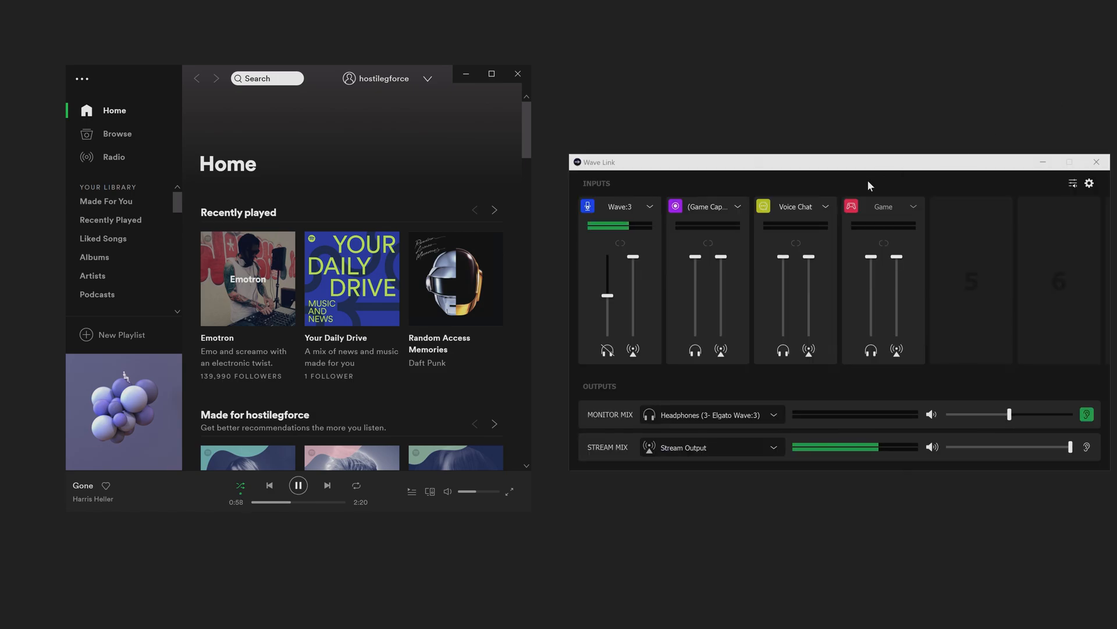
Step: Name the Voice Chat channel 'Discord', keeping its Voice Chat source
{"action": "left_click", "coordinate": [824, 207]}
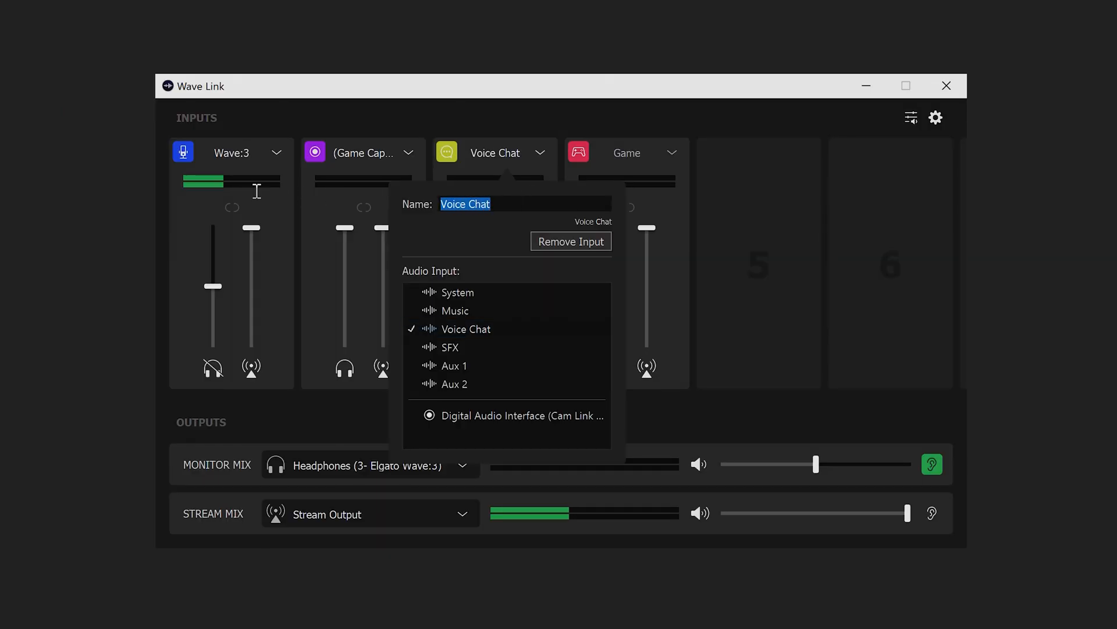
{"action": "type", "text": "Discord"}
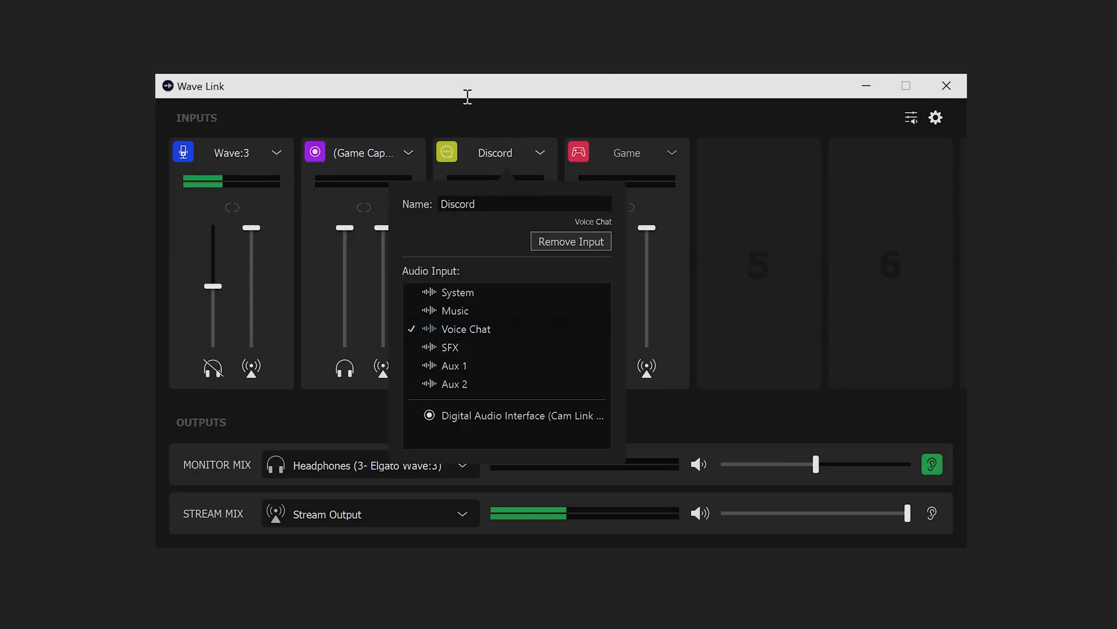
{"action": "left_click", "coordinate": [484, 100]}
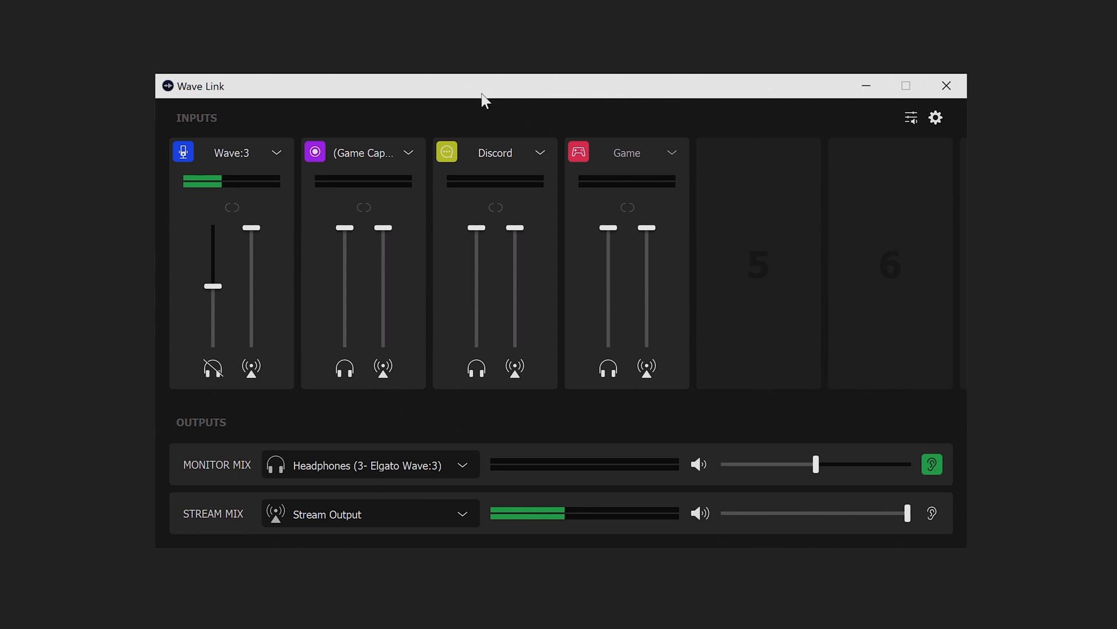
{"action": "mouse_move", "coordinate": [671, 155]}
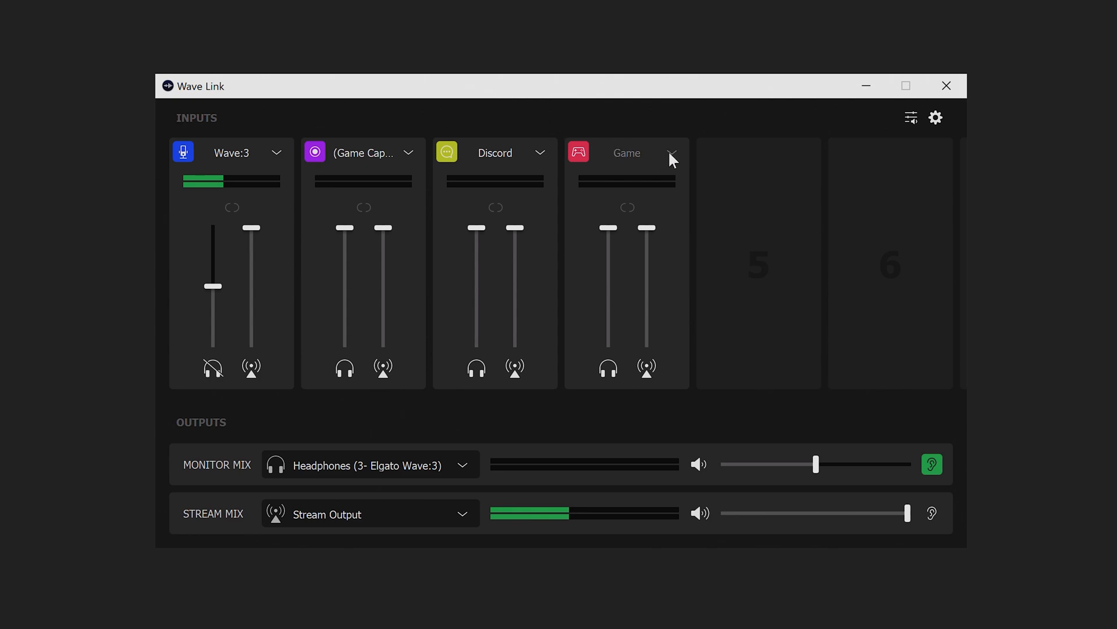
Step: Set the Game channel's audio input to the Music source
{"action": "left_click", "coordinate": [671, 153]}
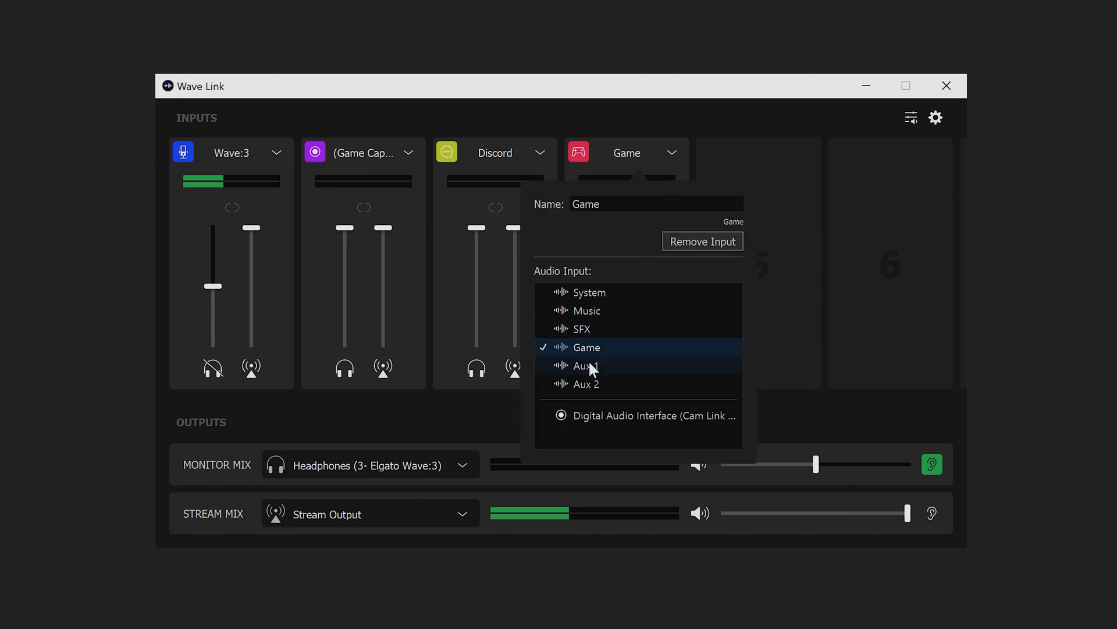
{"action": "mouse_move", "coordinate": [594, 374]}
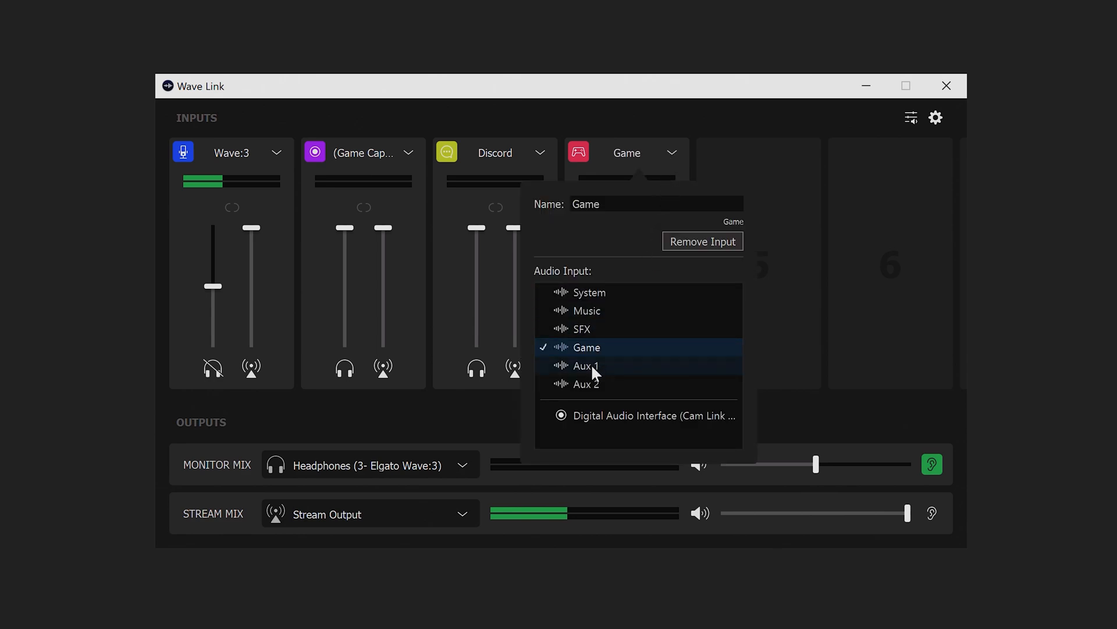
{"action": "left_click", "coordinate": [586, 365]}
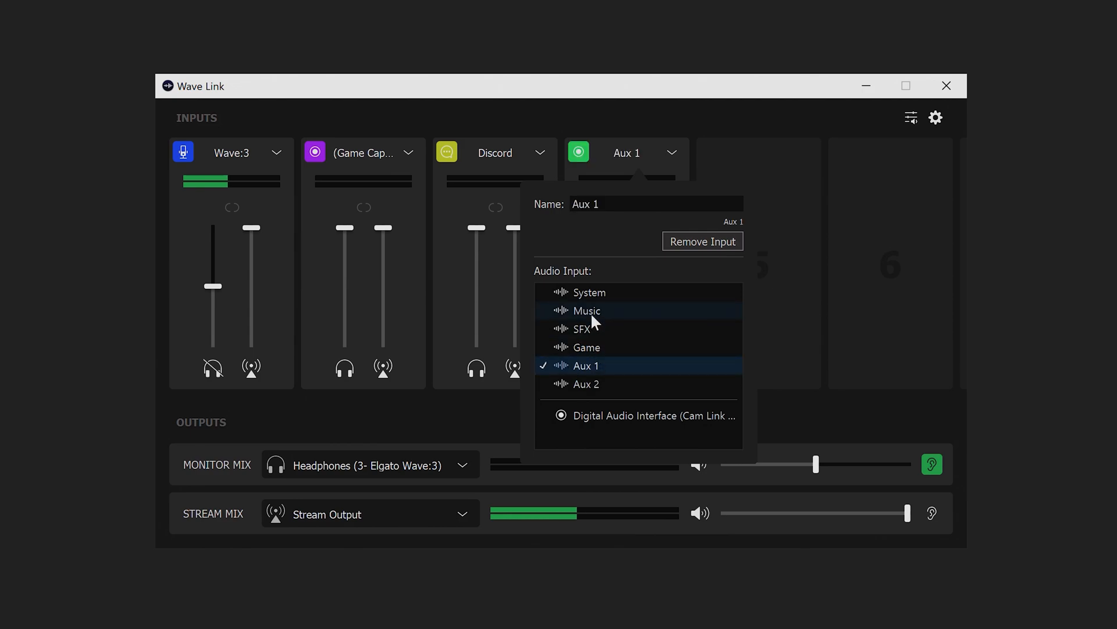
{"action": "left_click", "coordinate": [586, 311]}
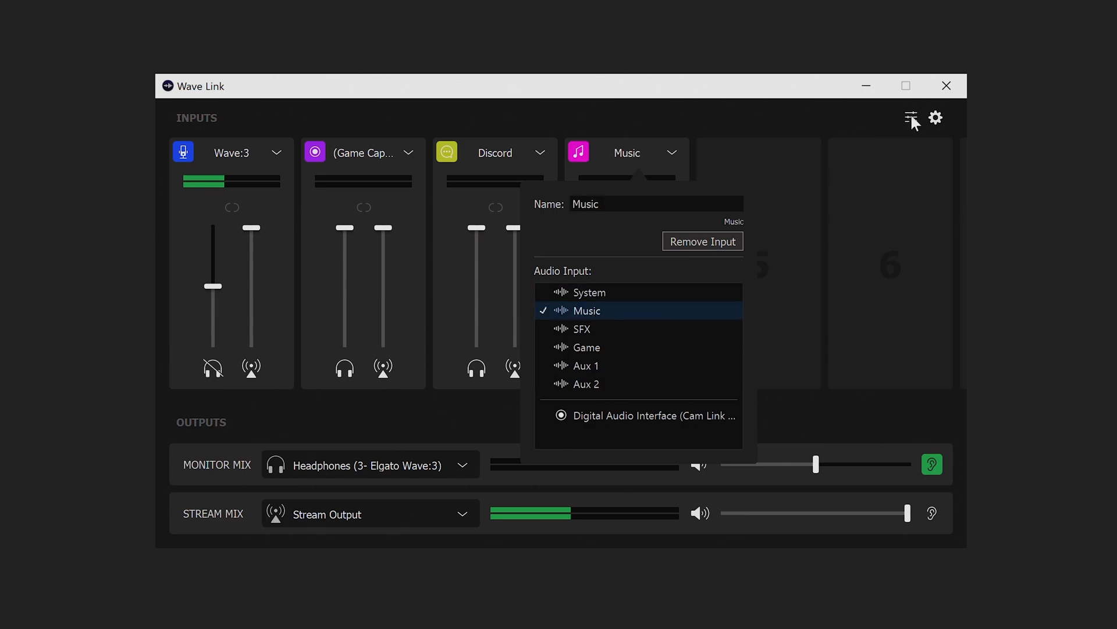